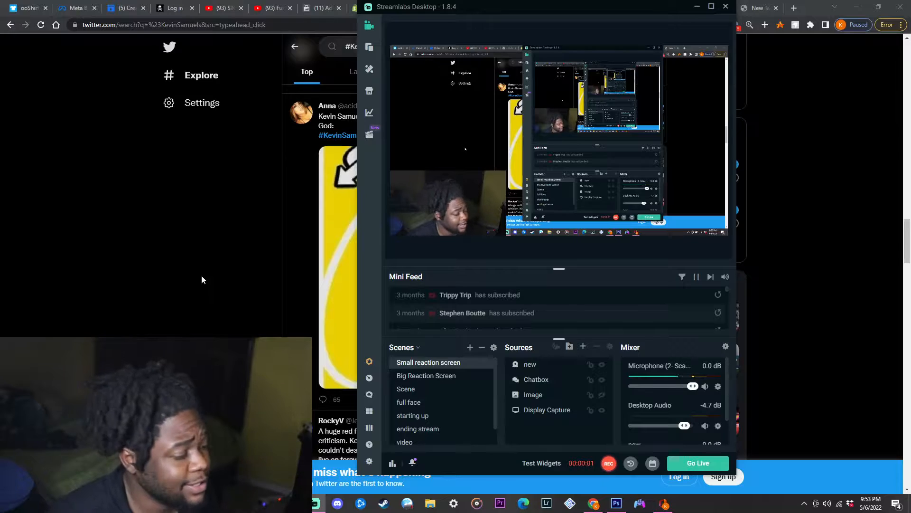
mouse_move(183, 290)
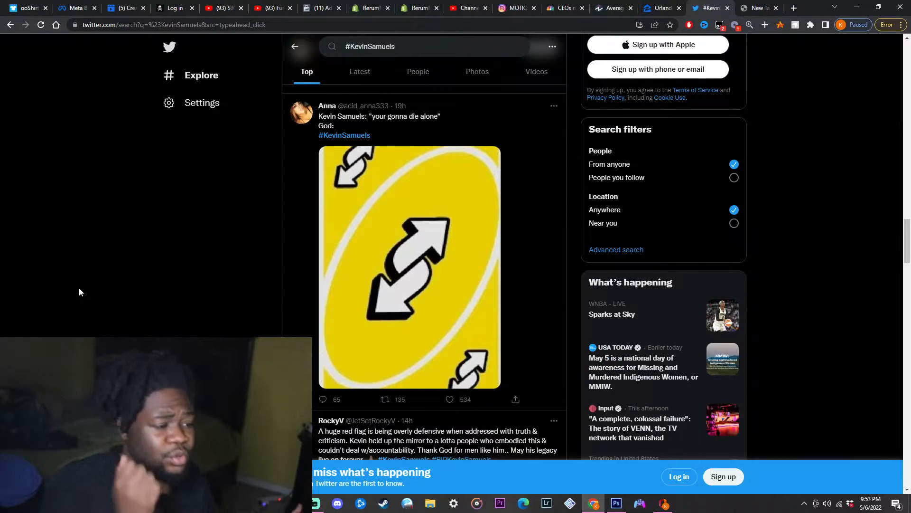
mouse_move(386, 114)
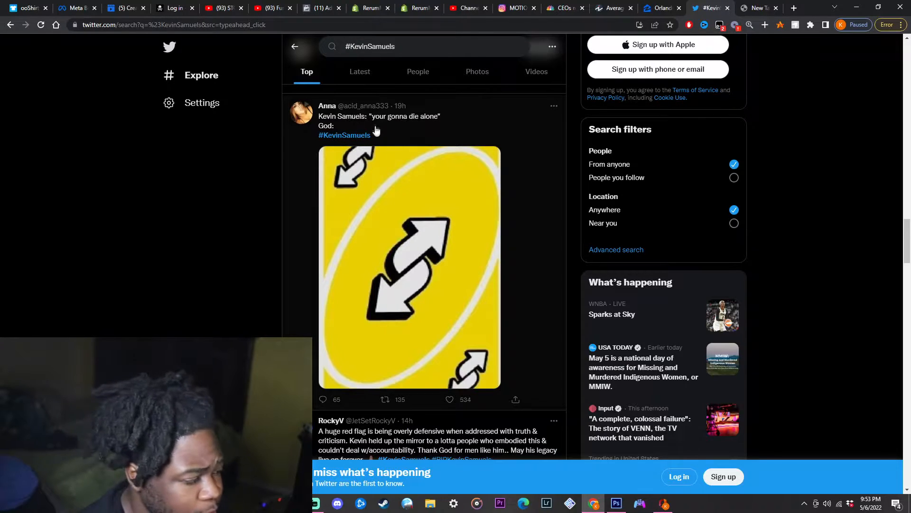
mouse_move(289, 145)
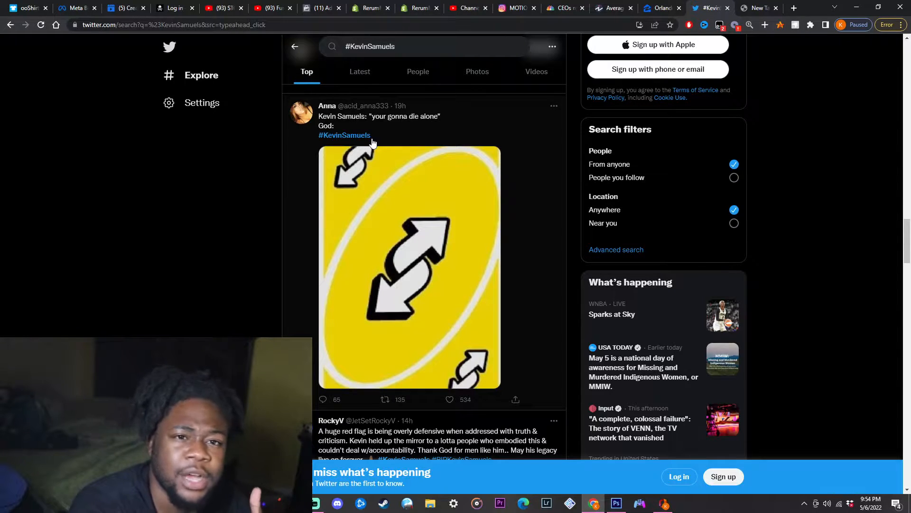
mouse_move(227, 172)
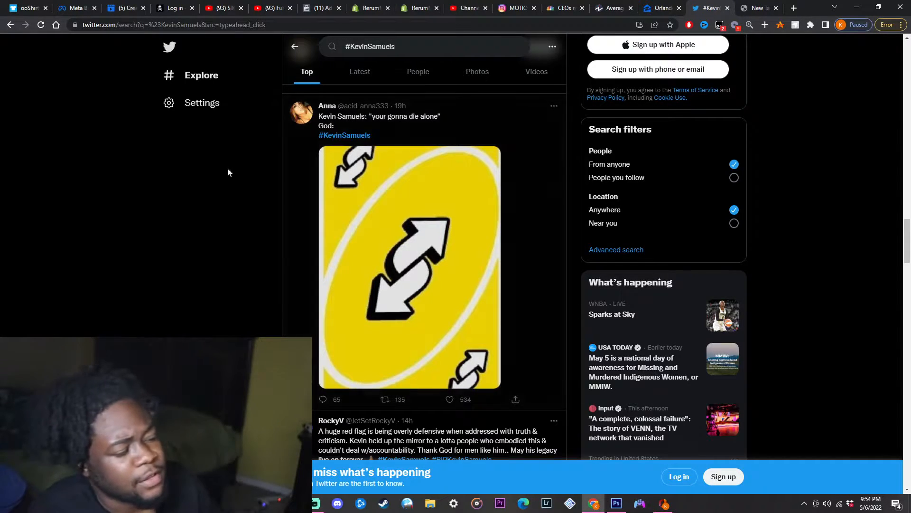
scroll("down", 3)
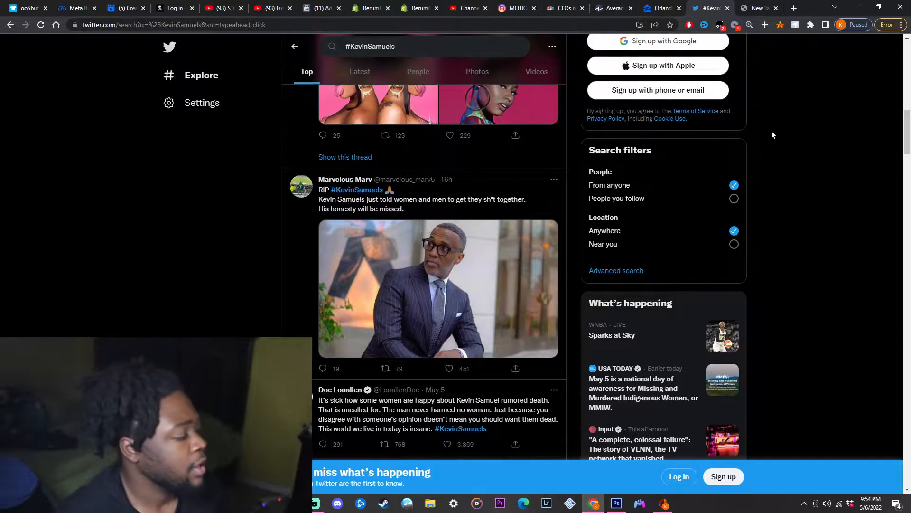
scroll("down", 3)
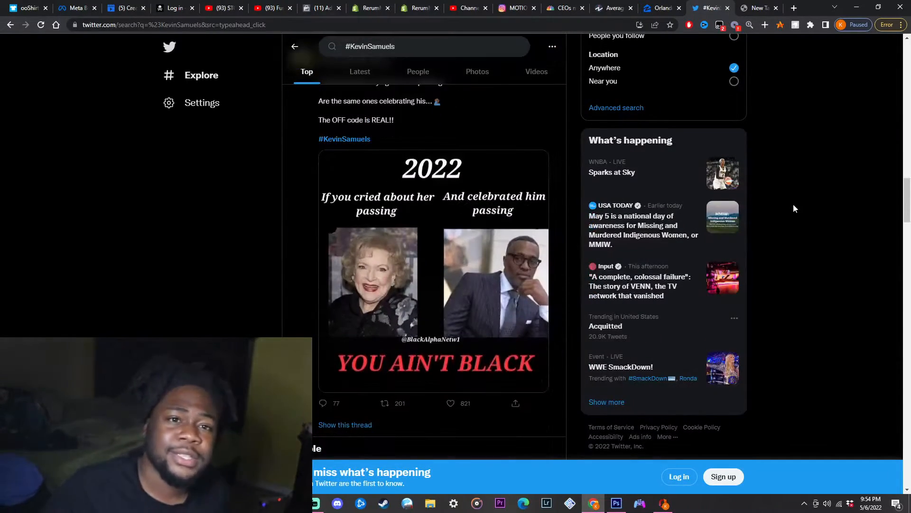
scroll("down", 3)
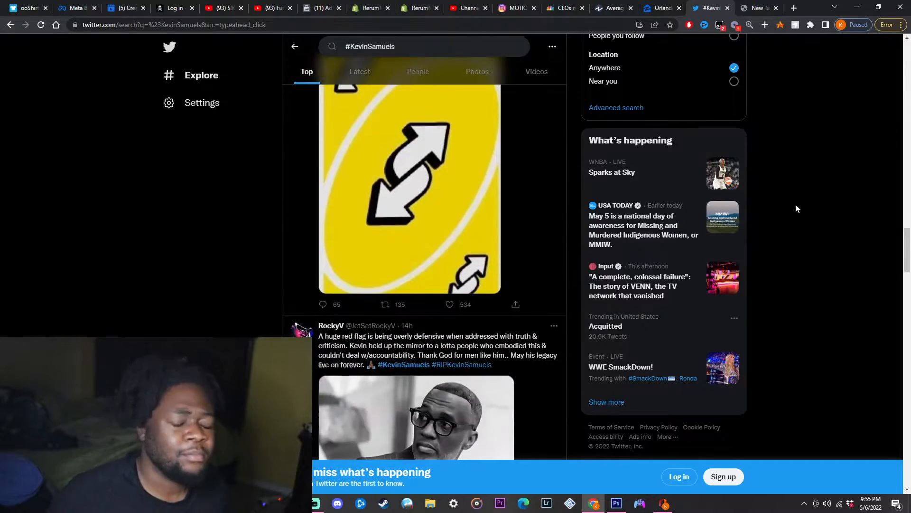
scroll("down", 3)
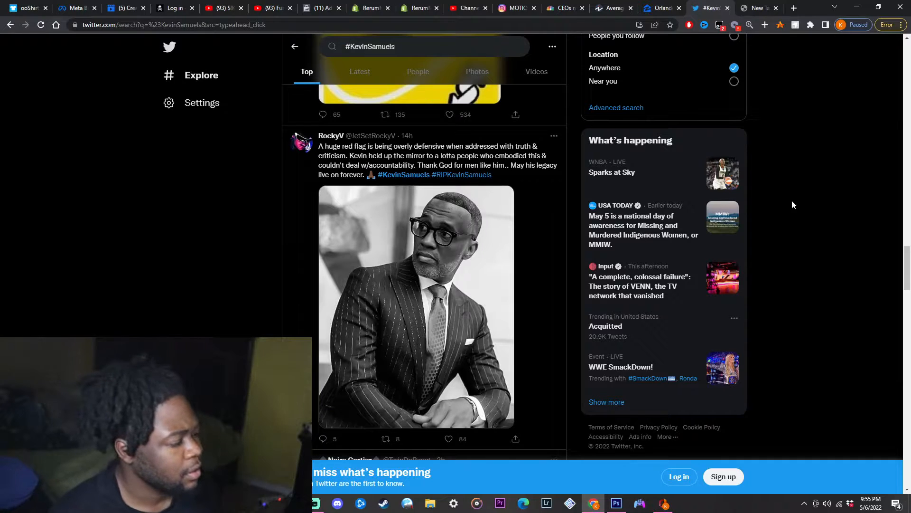
scroll("down", 3)
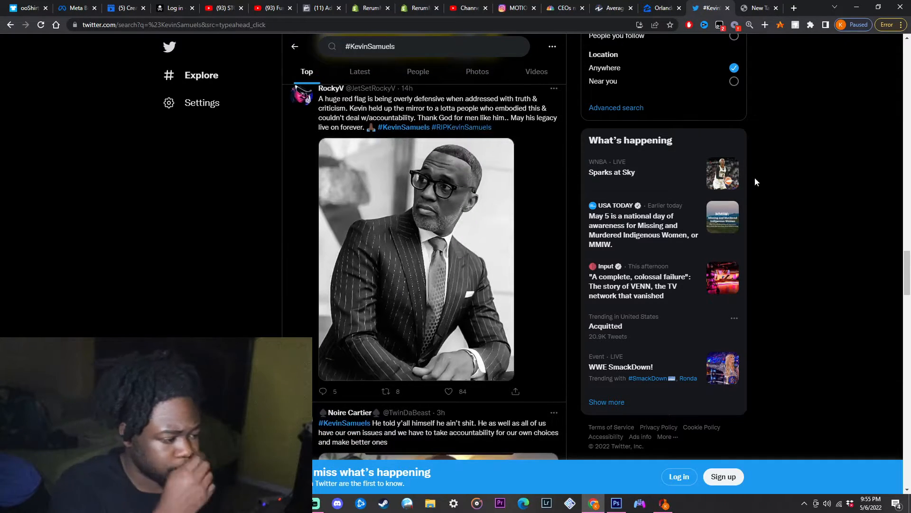
scroll("up", 3)
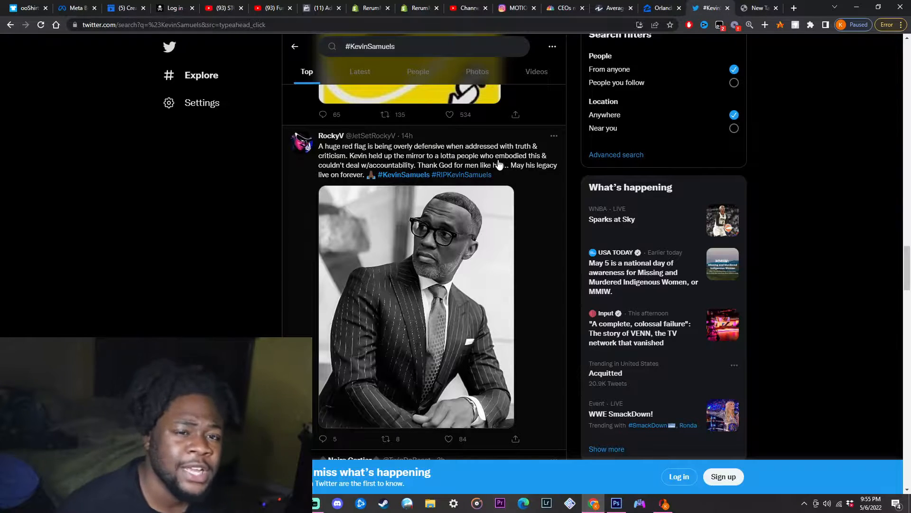
mouse_move(555, 99)
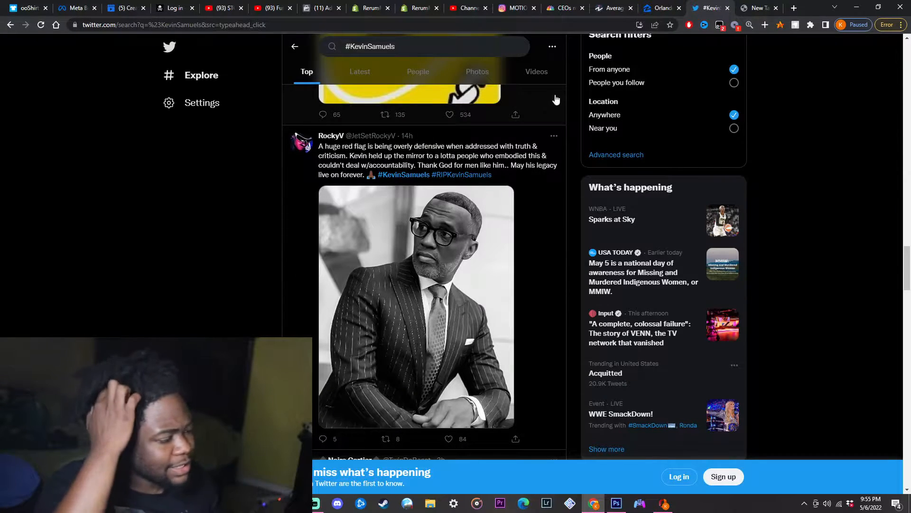
mouse_move(680, 102)
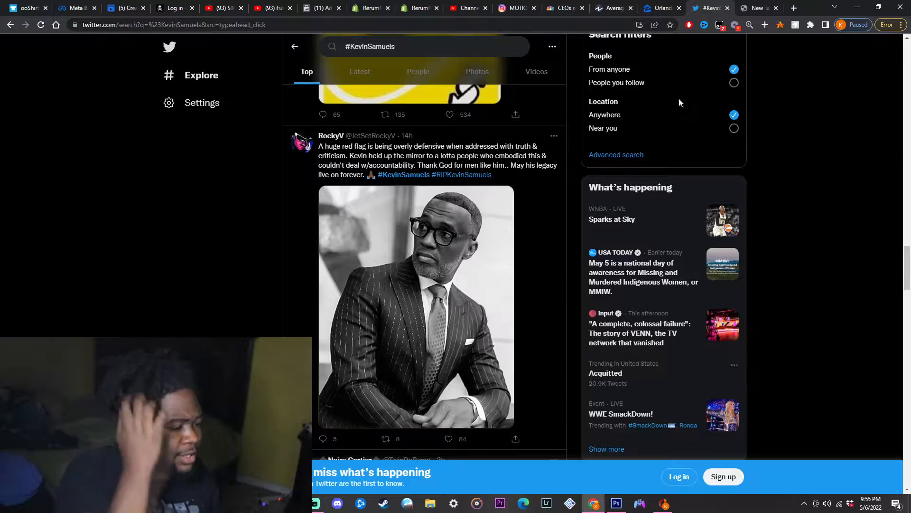
mouse_move(669, 93)
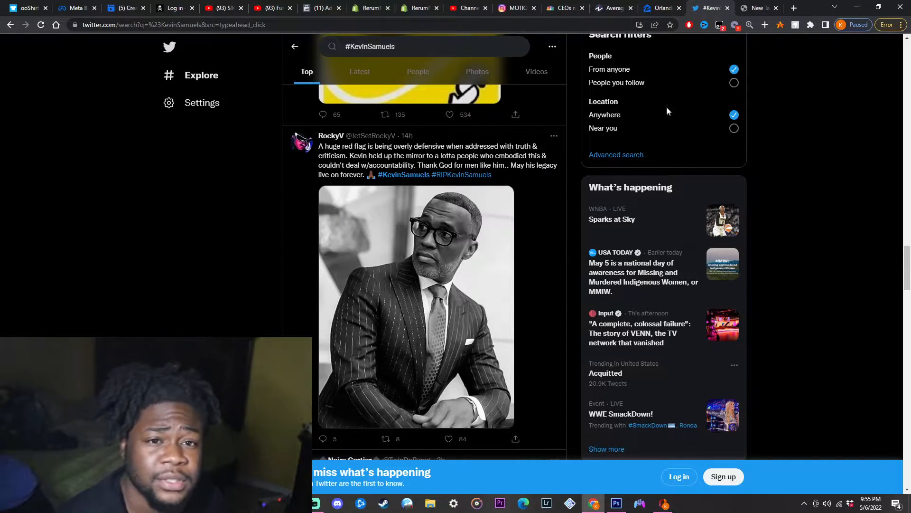
scroll("down", 3)
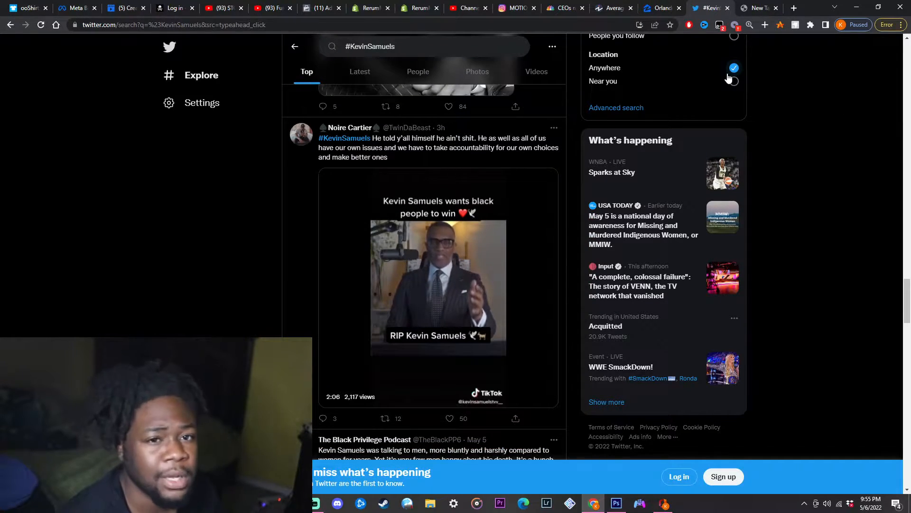
scroll("down", 3)
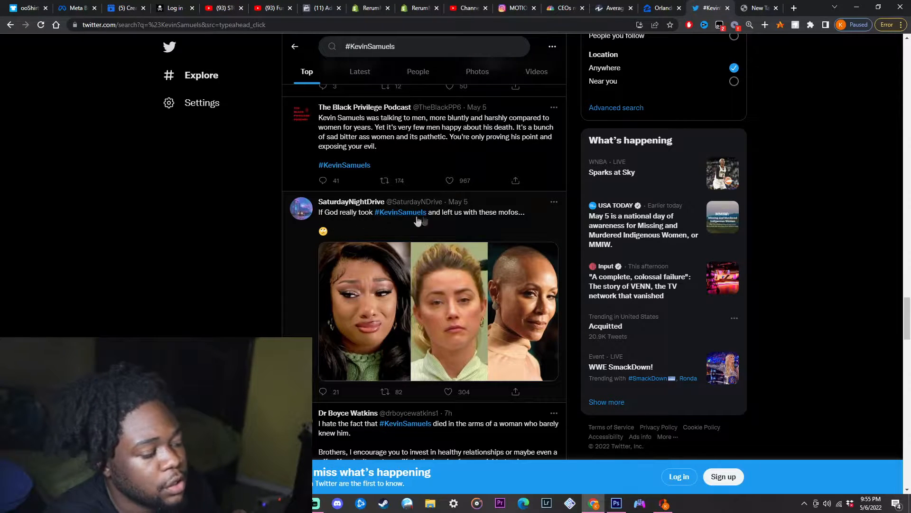
mouse_move(496, 221)
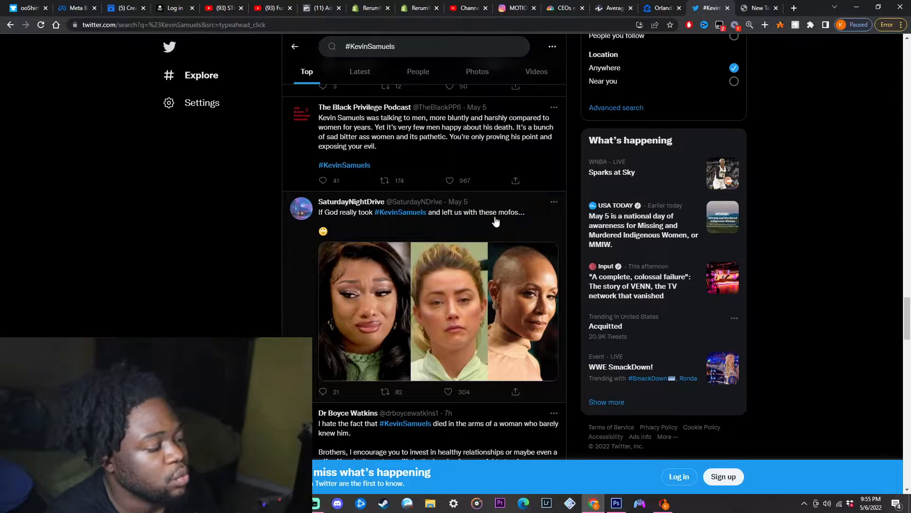
scroll("down", 3)
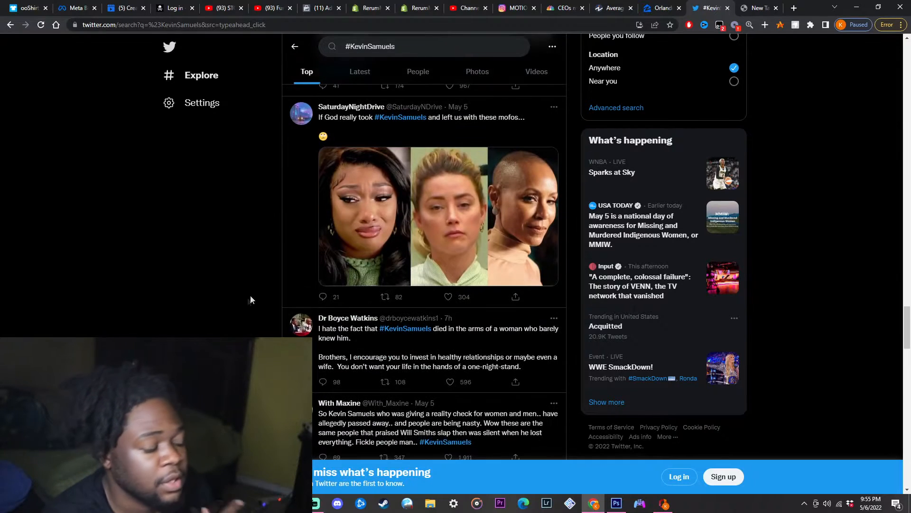
mouse_move(357, 223)
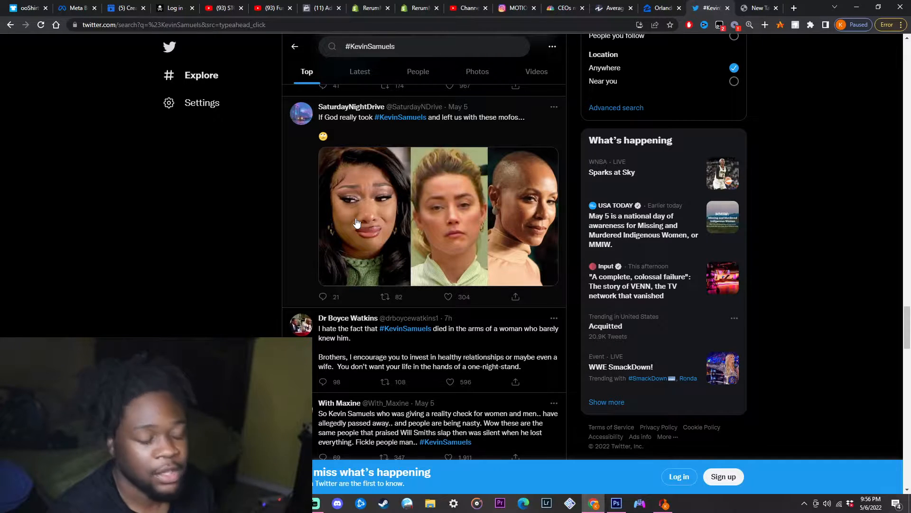
mouse_move(376, 221)
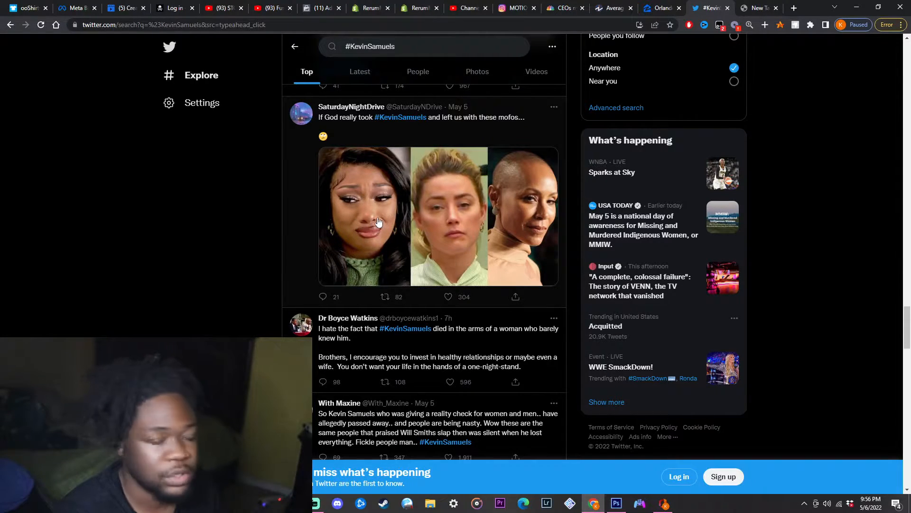
mouse_move(455, 229)
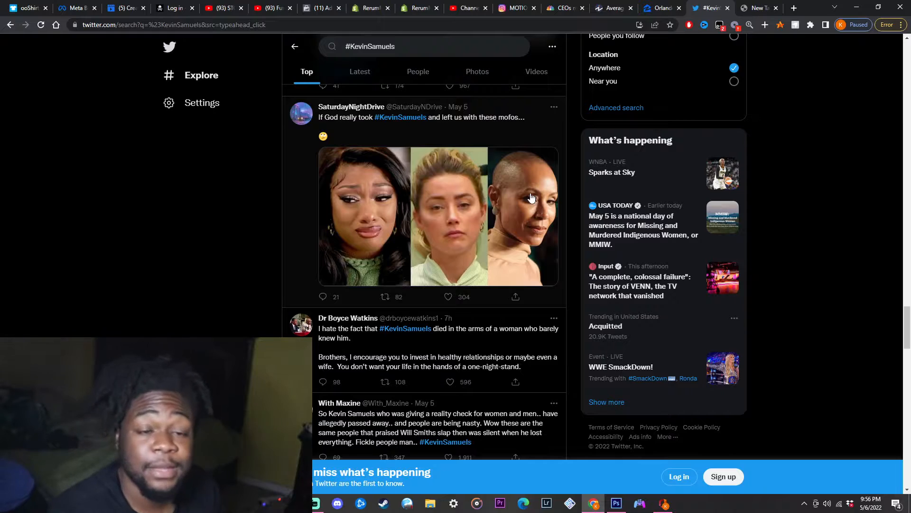
mouse_move(522, 220)
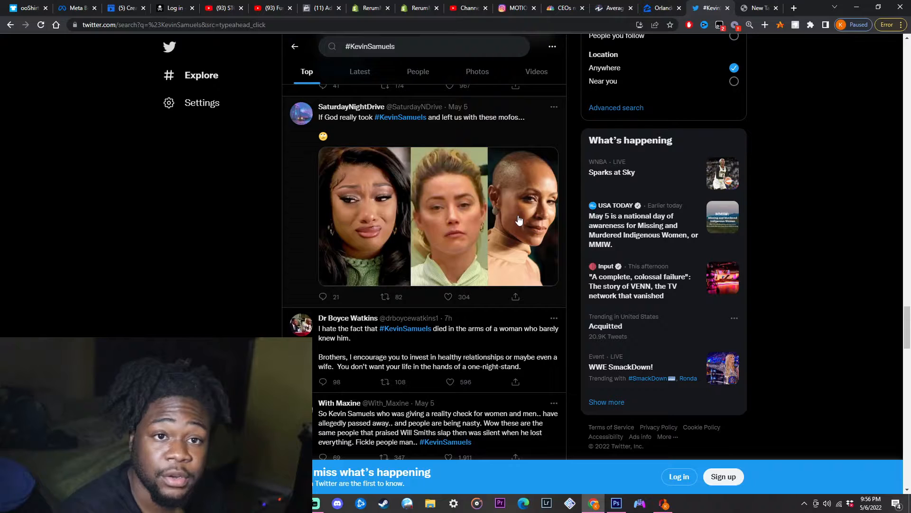
mouse_move(513, 232)
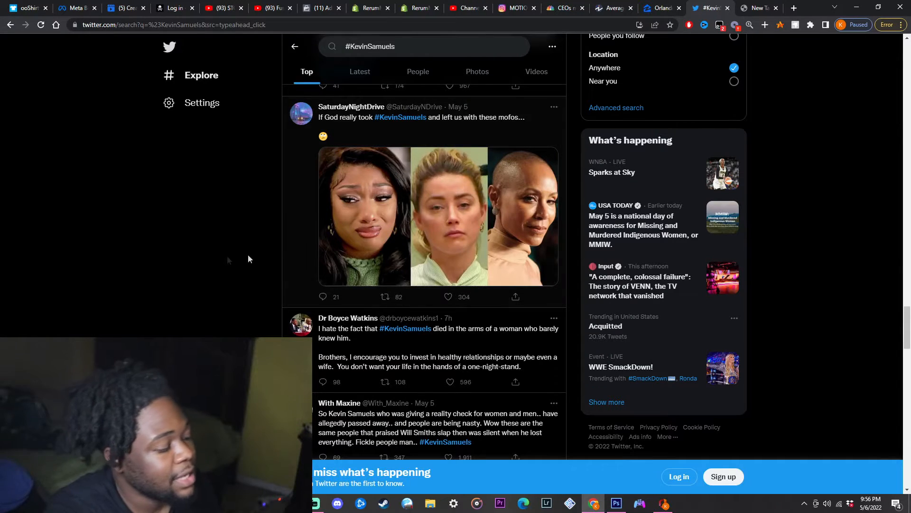
scroll("down", 3)
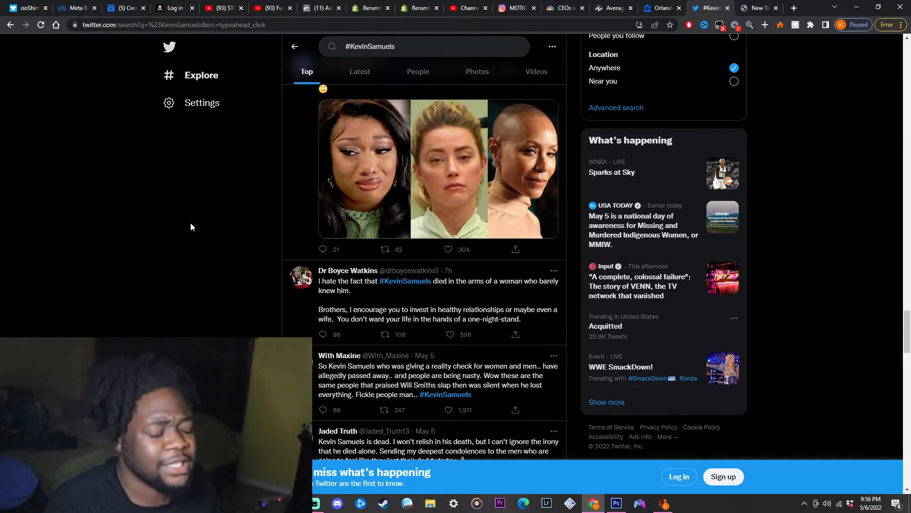
scroll("down", 3)
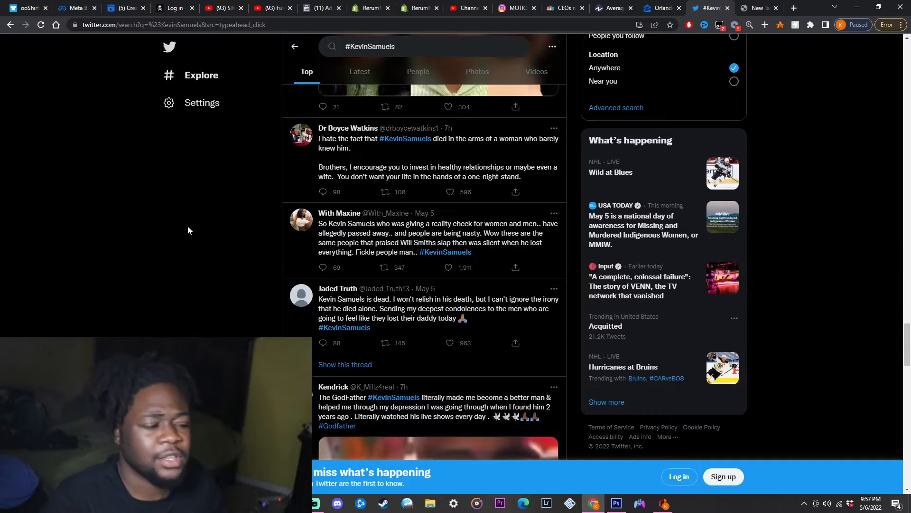
scroll("up", 3)
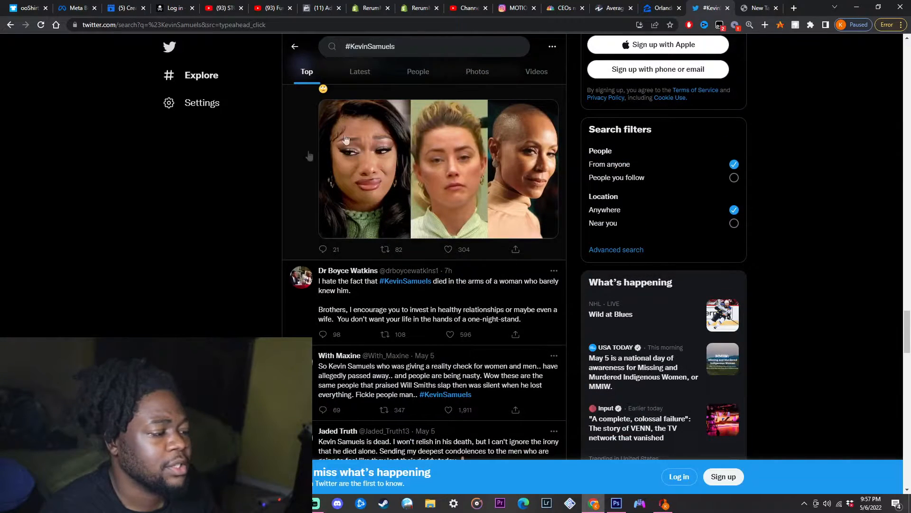
mouse_move(384, 213)
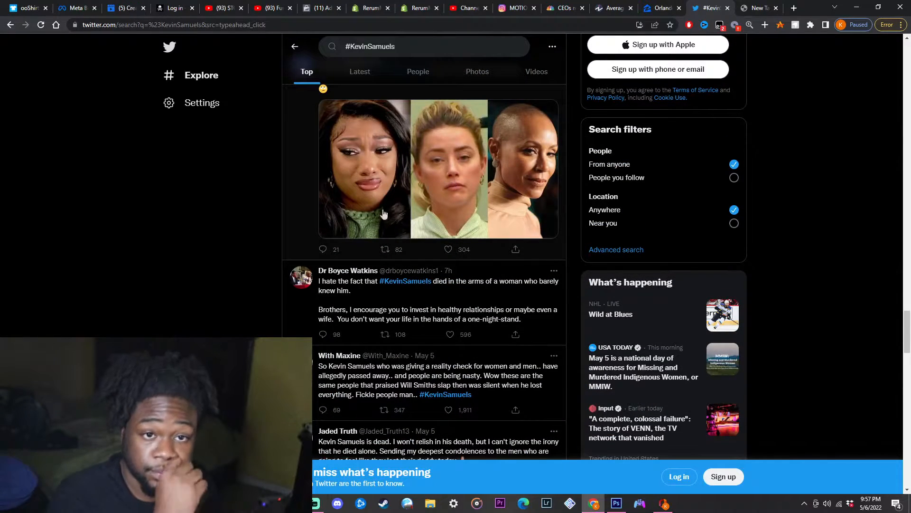
scroll("down", 3)
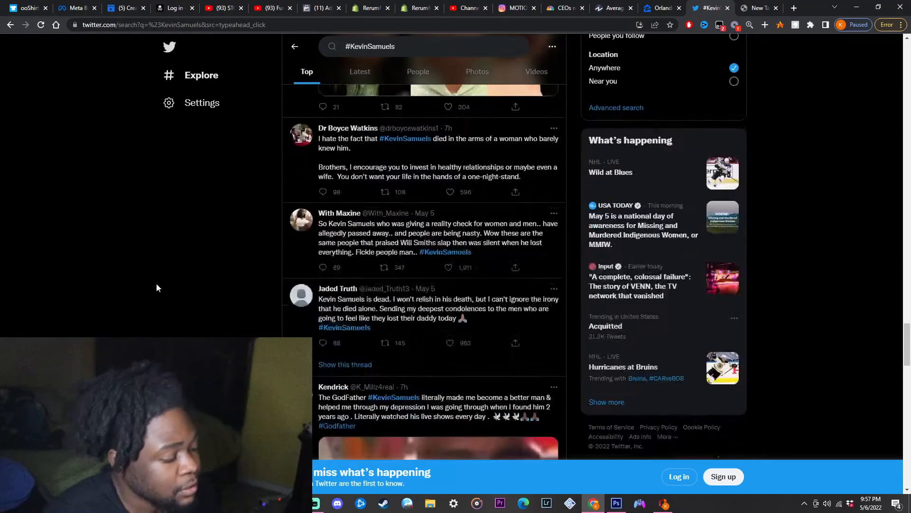
scroll("down", 3)
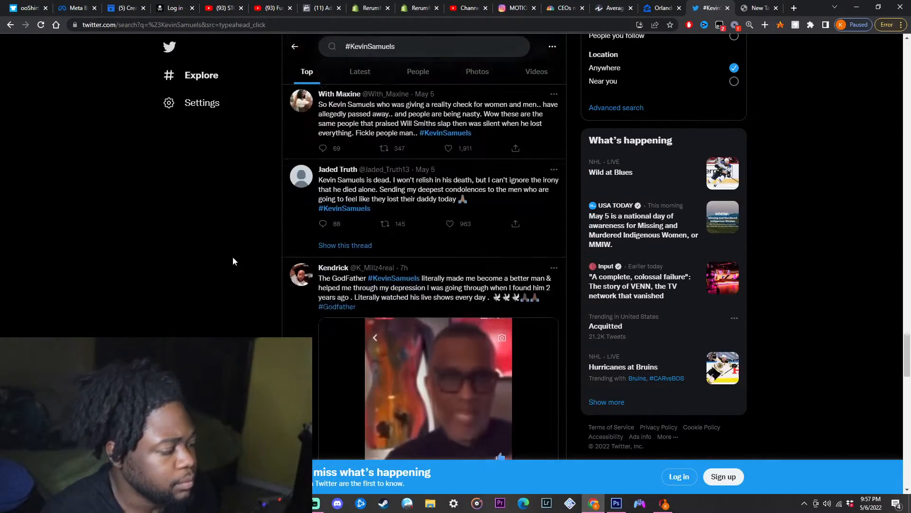
scroll("up", 3)
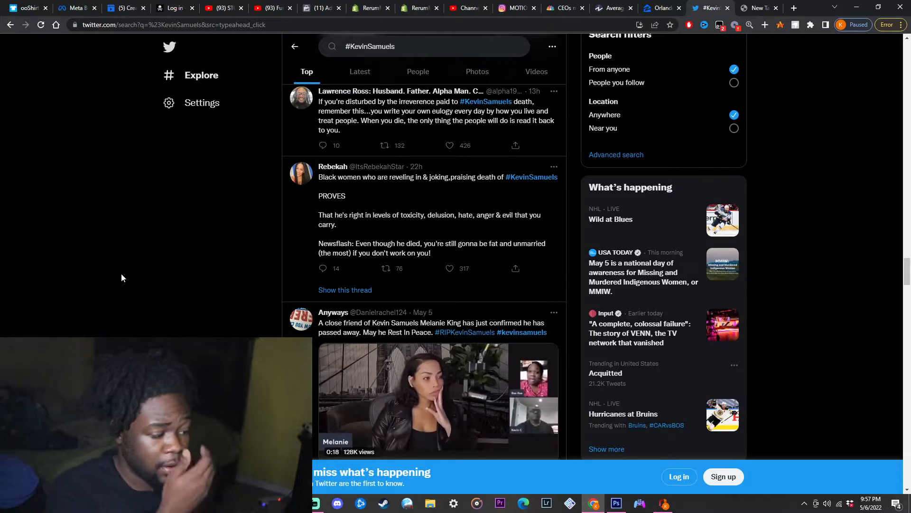
scroll("up", 3)
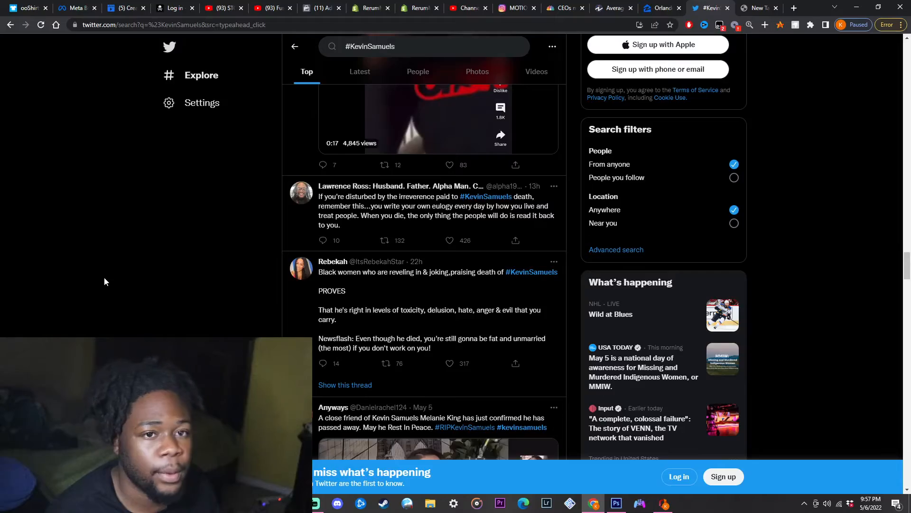
scroll("down", 3)
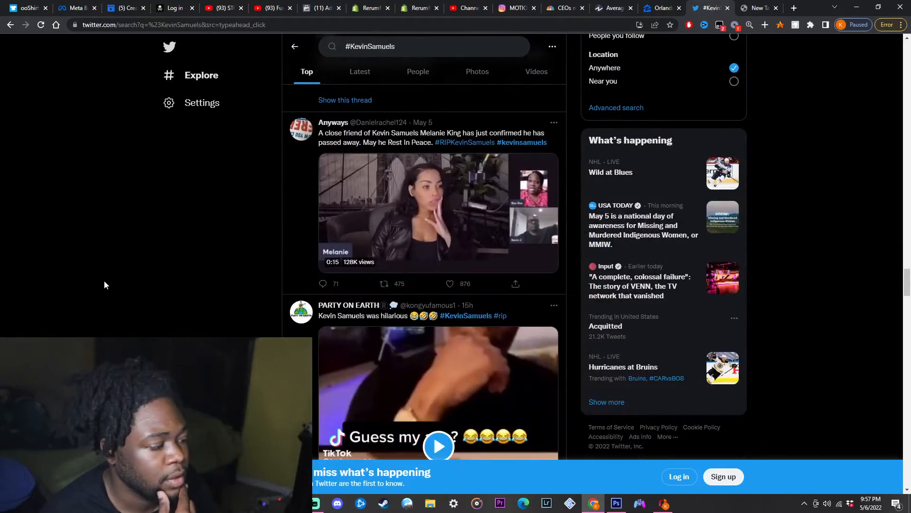
scroll("down", 3)
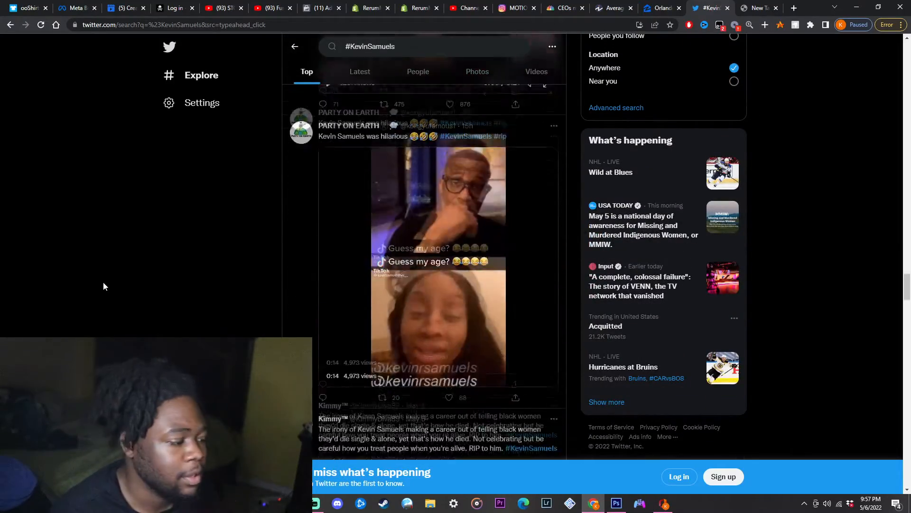
scroll("up", 3)
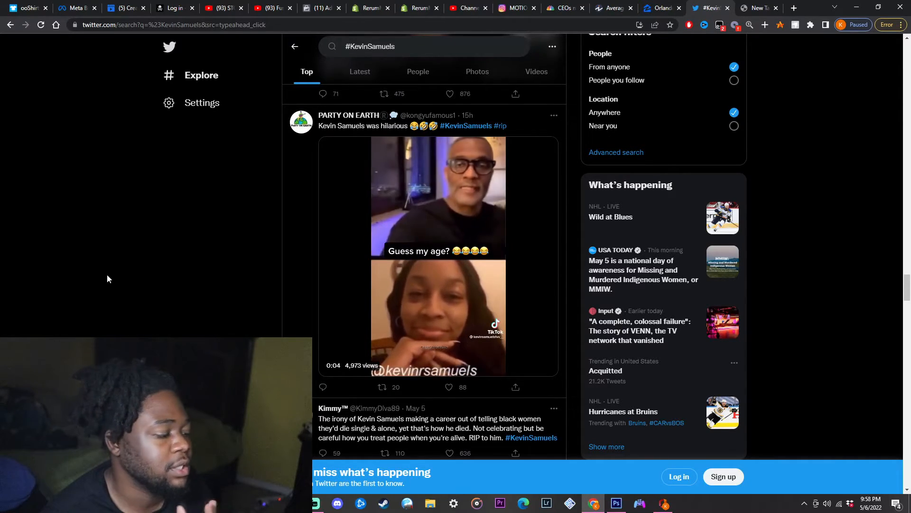
scroll("down", 3)
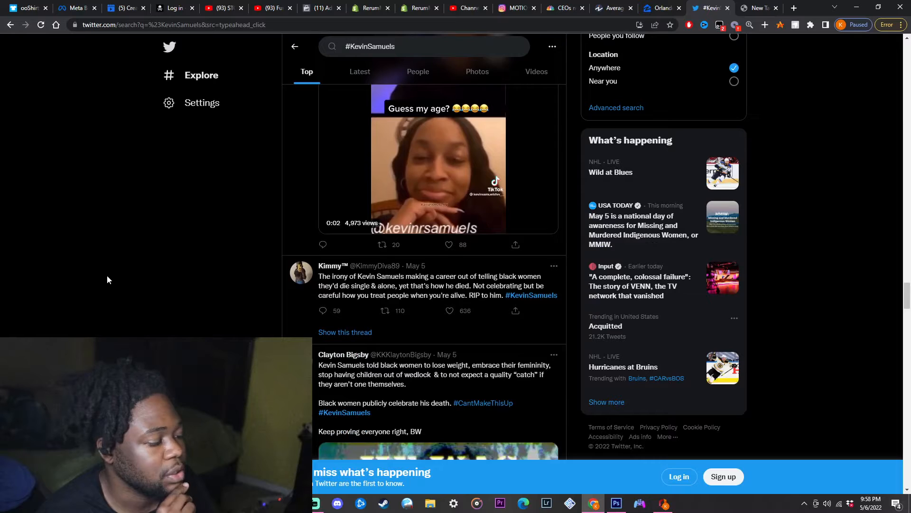
scroll("down", 3)
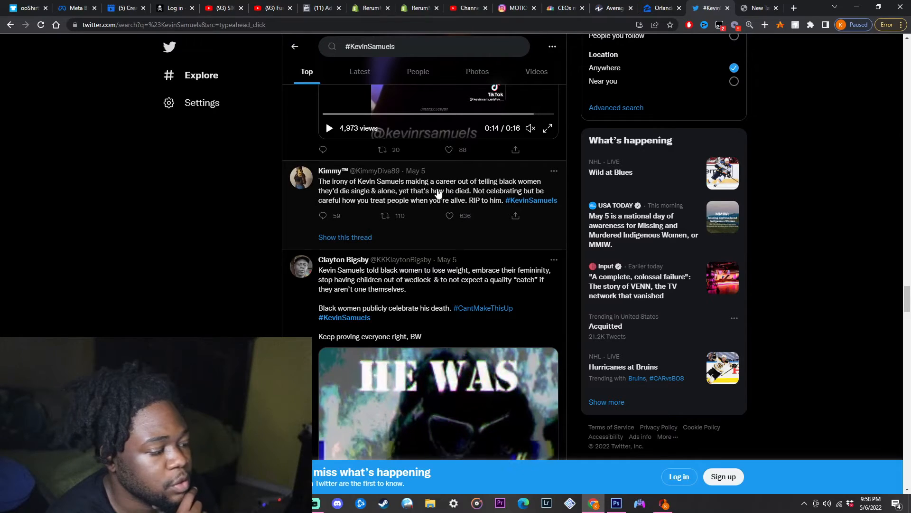
mouse_move(331, 204)
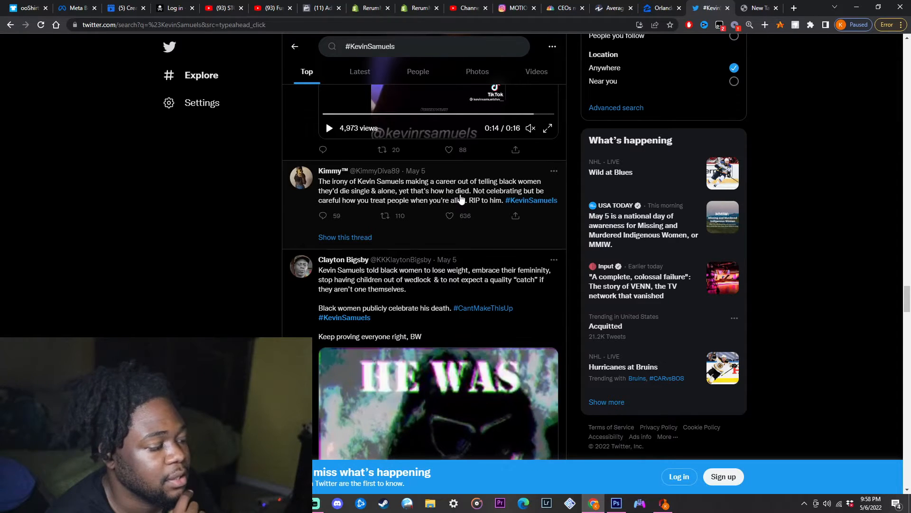
mouse_move(352, 203)
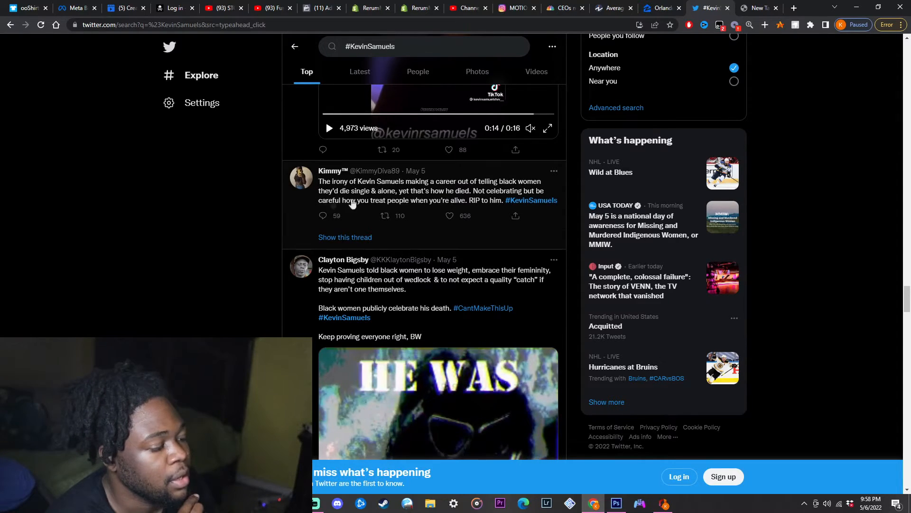
mouse_move(443, 208)
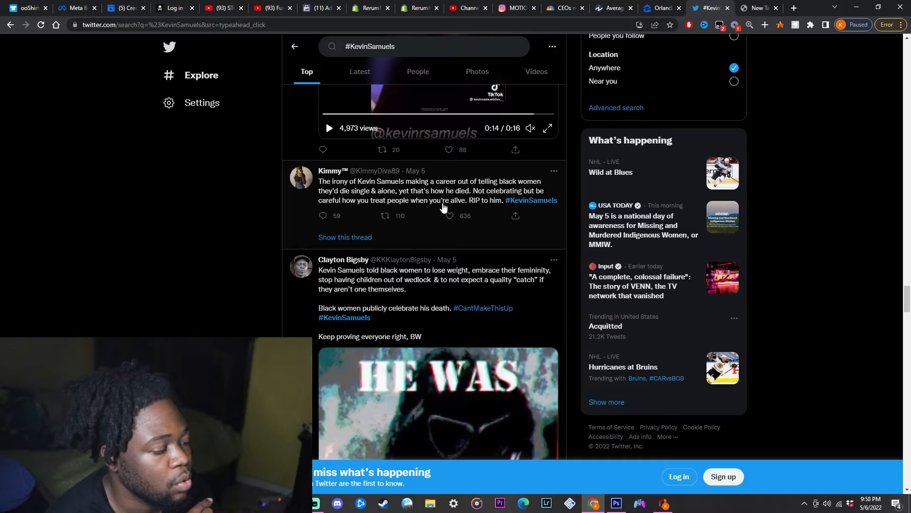
mouse_move(489, 206)
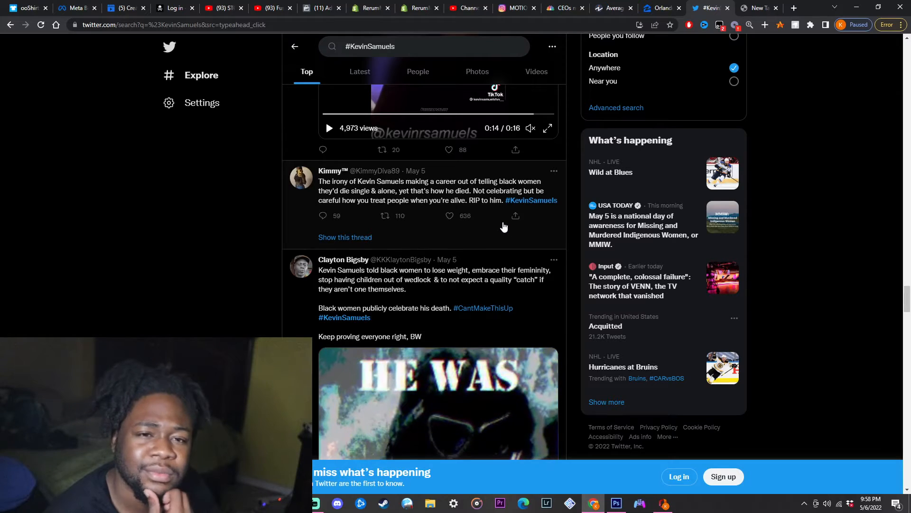
mouse_move(495, 228)
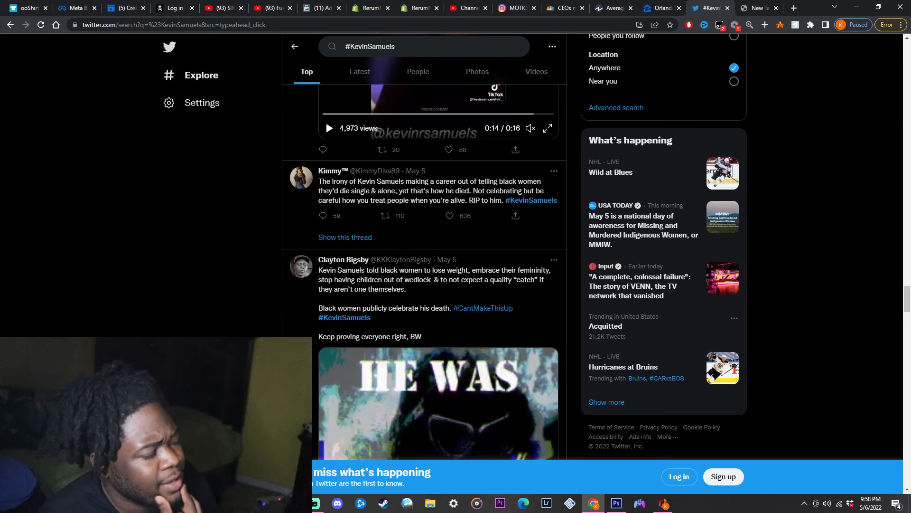
mouse_move(316, 503)
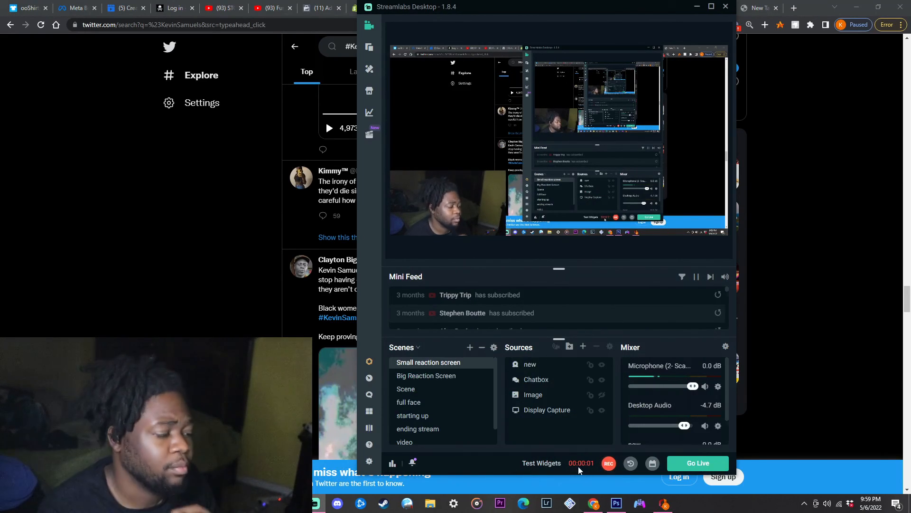
mouse_move(632, 494)
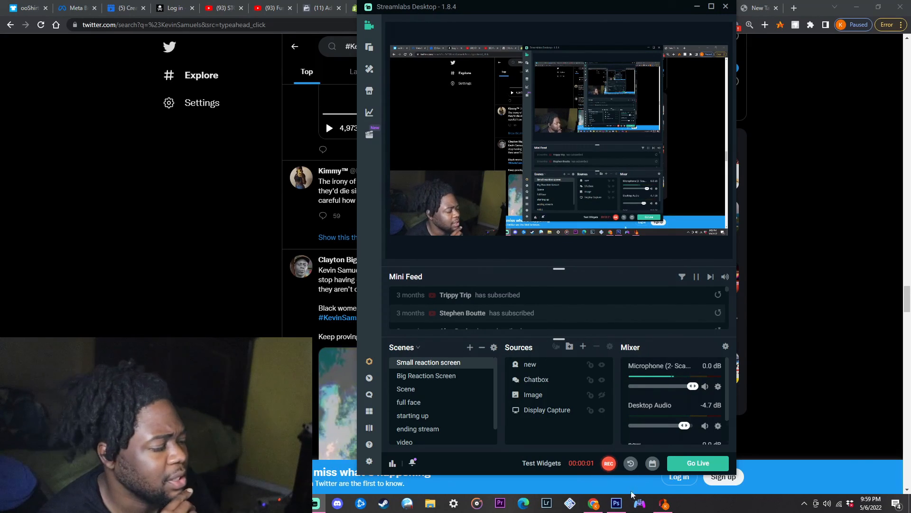